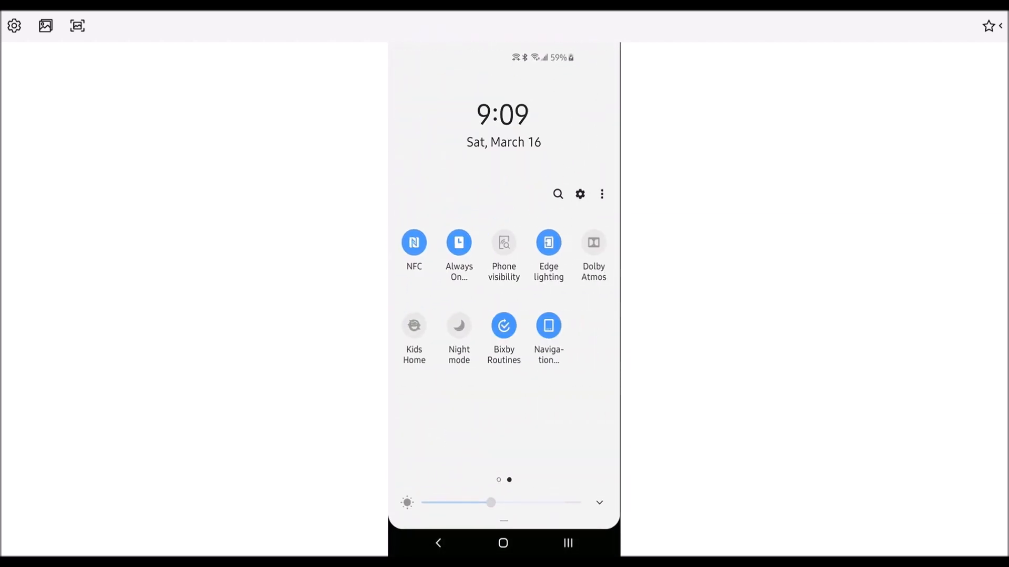
# Launch Bixby Routines from the Quick Settings tile onto the My routines list
pyautogui.click(504, 326)
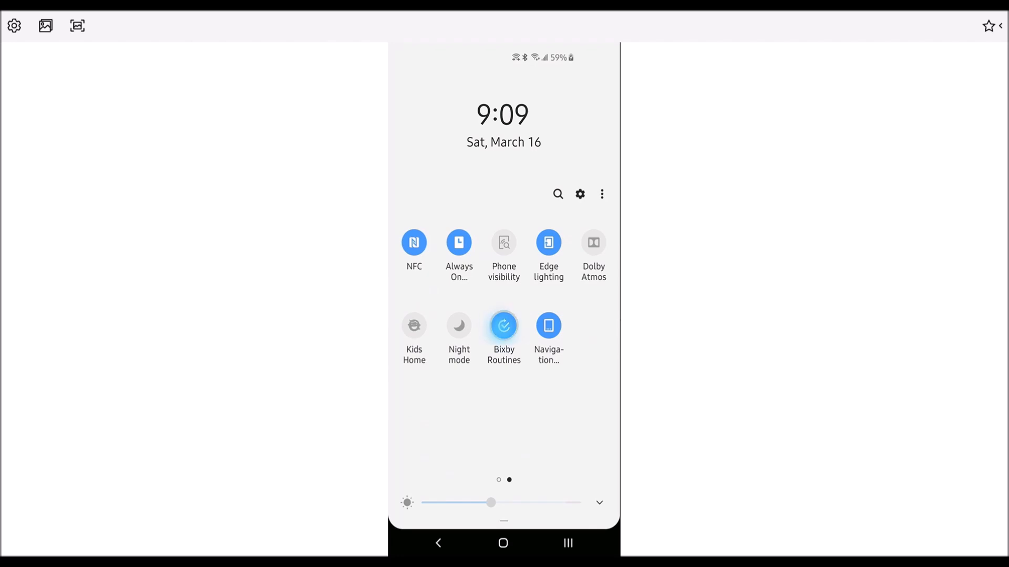
pyautogui.click(503, 326)
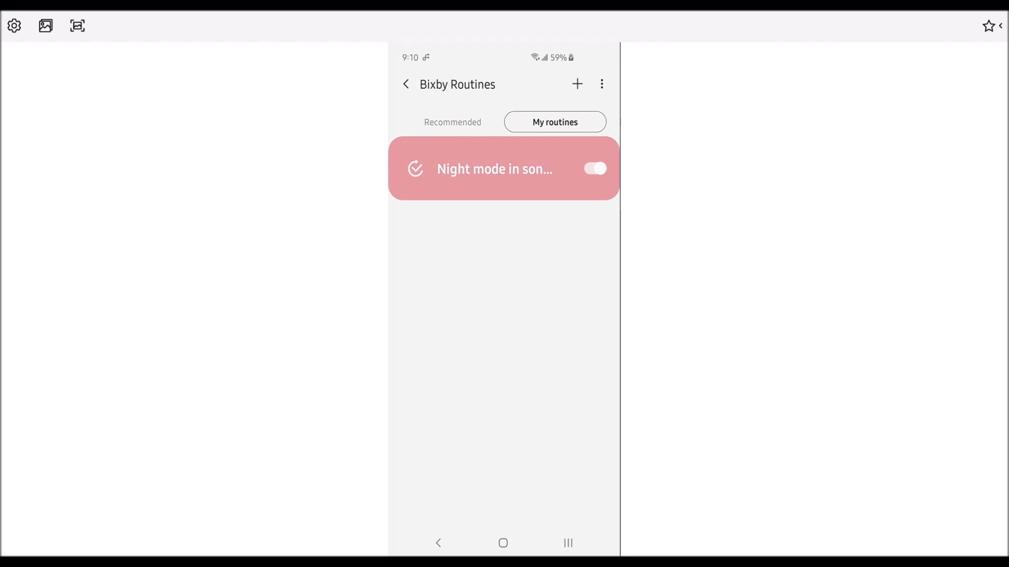
pyautogui.click(495, 169)
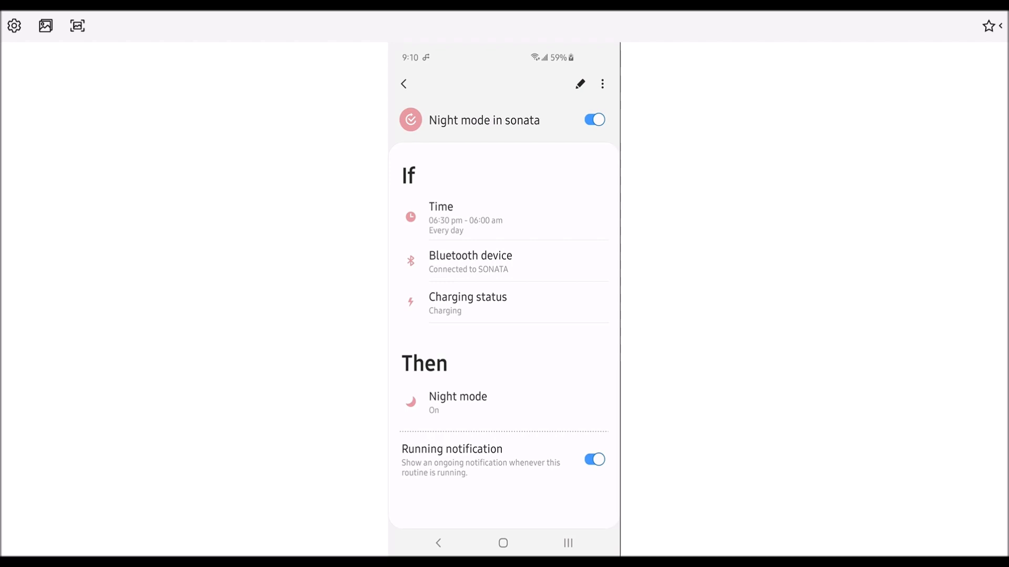
pyautogui.click(403, 84)
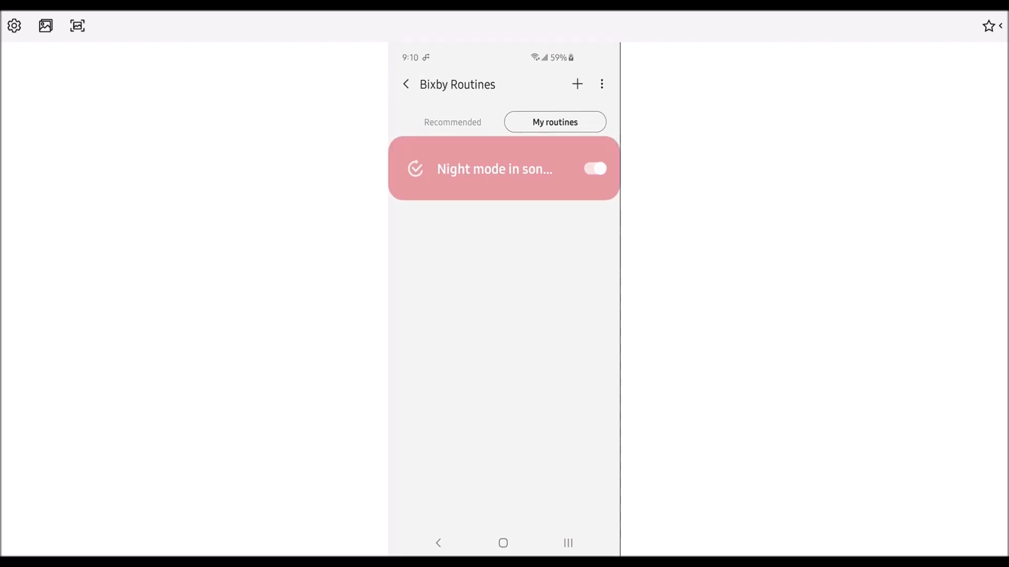
# Create a new routine, rename it from Routine 1 to 'Night mode', and bring up the If conditions list
pyautogui.click(577, 84)
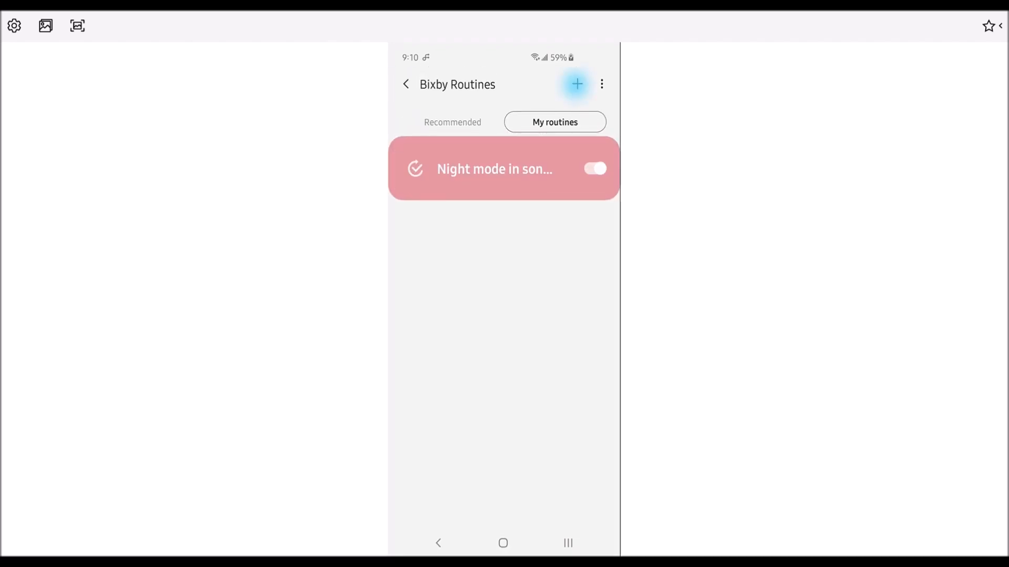
pyautogui.click(576, 84)
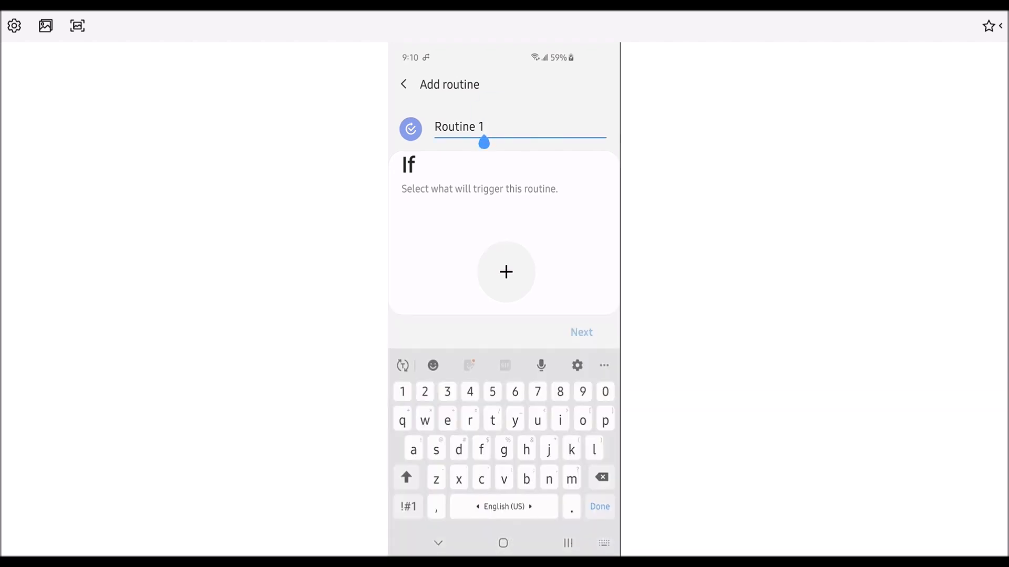
pyautogui.click(601, 477)
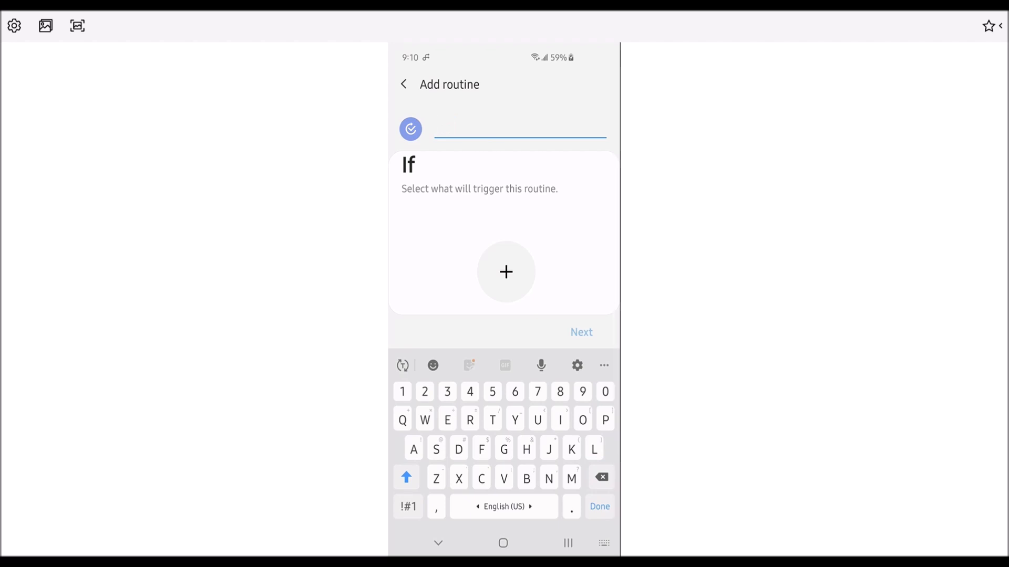
pyautogui.write('Night mode')
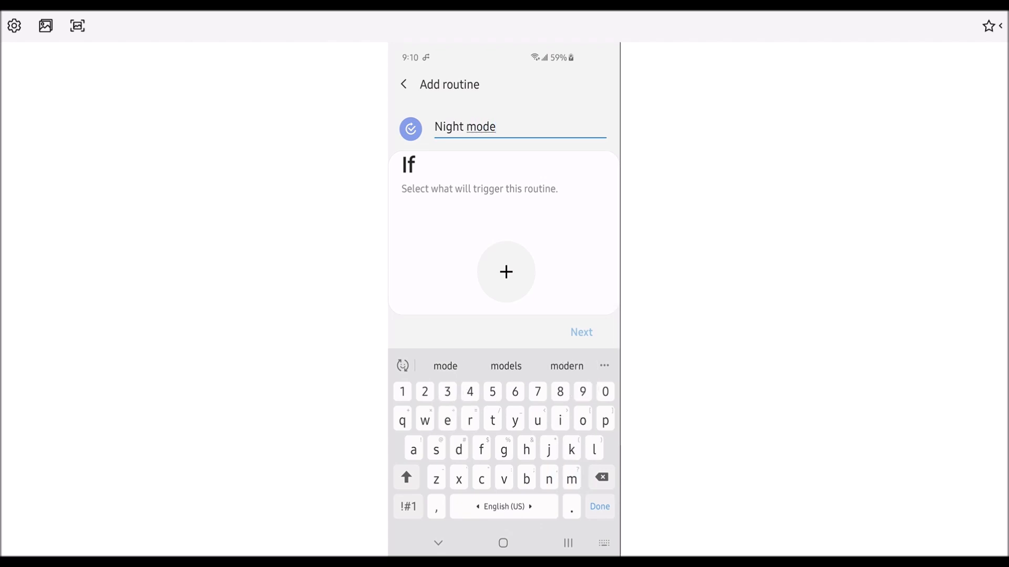
pyautogui.click(505, 271)
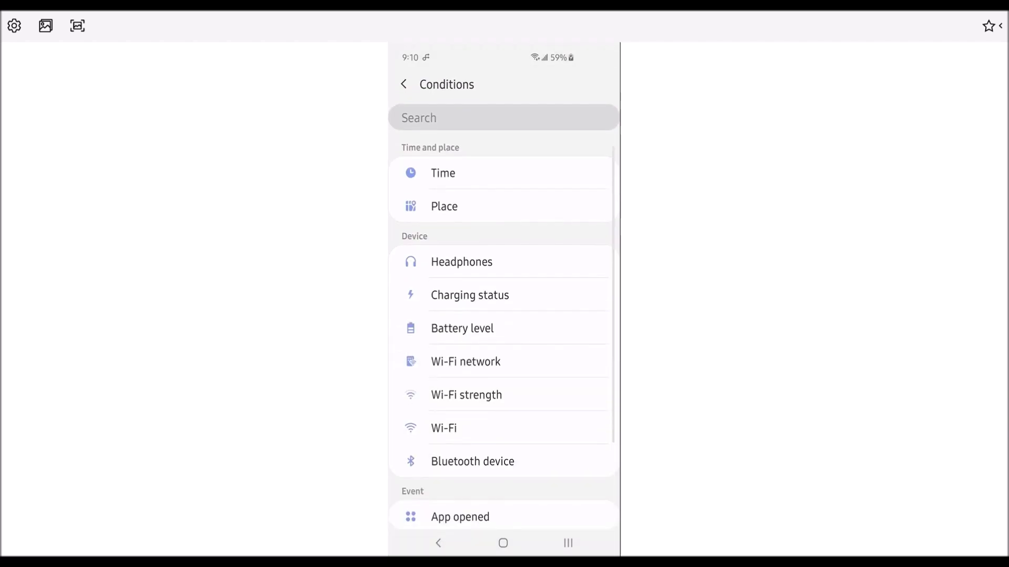
# Add a Time trigger with the start time set to 6:30 PM
pyautogui.click(442, 173)
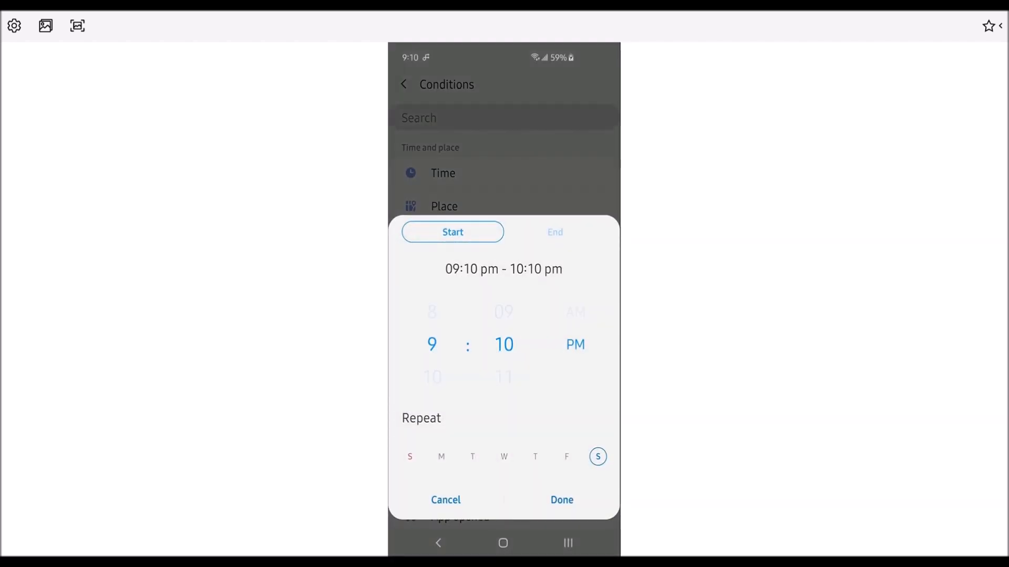
pyautogui.scroll(-3)
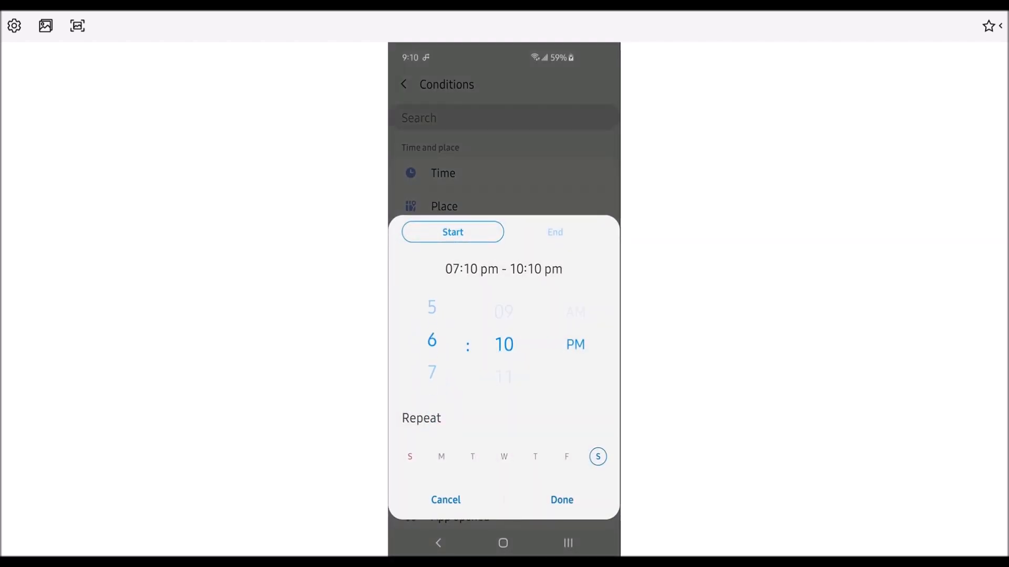
pyautogui.scroll(-3)
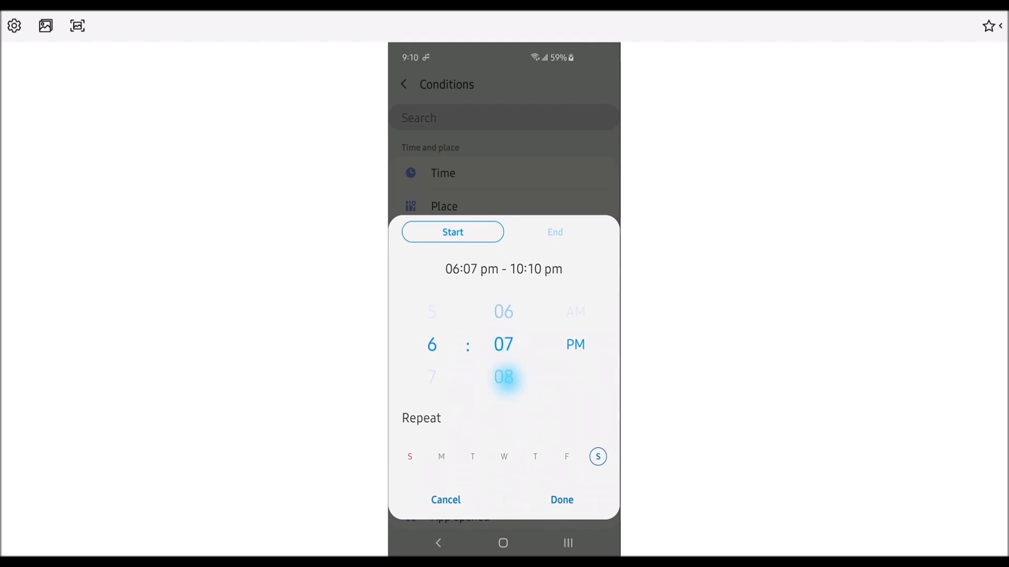
pyautogui.scroll(-3)
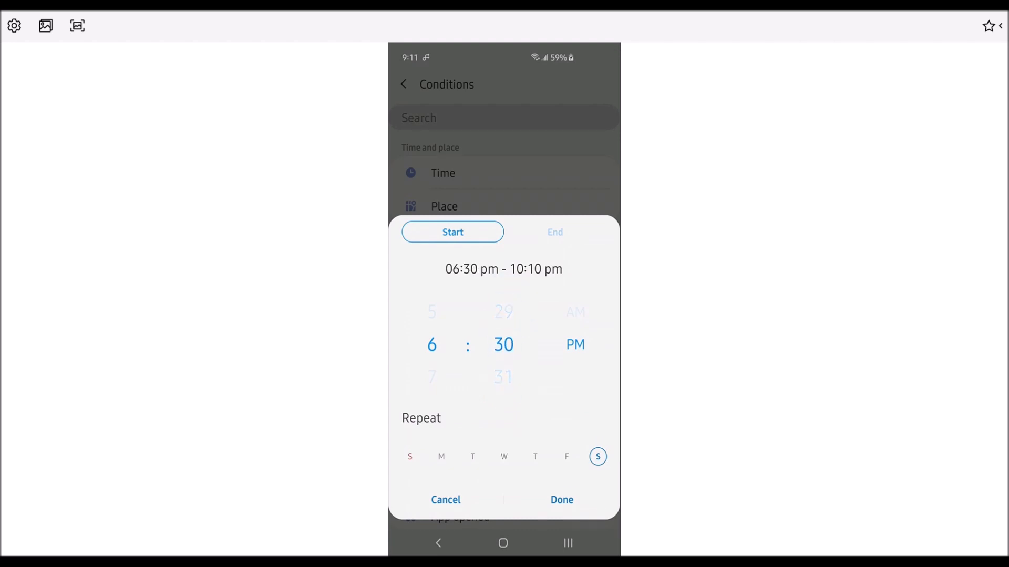
# Set the end time to 6:00 AM and confirm the daily 6:30 PM–6:00 AM range
pyautogui.click(555, 231)
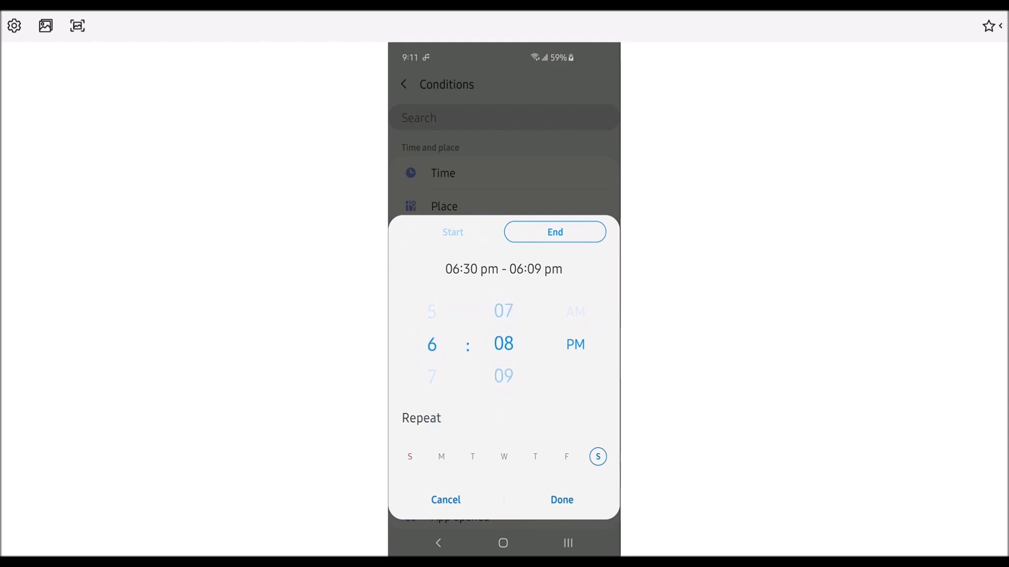
pyautogui.scroll(-3)
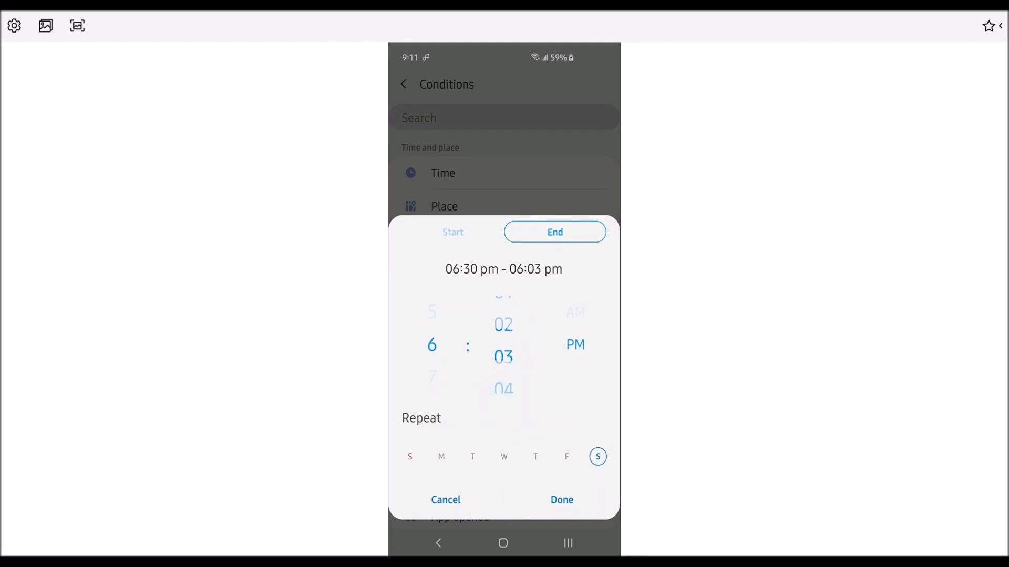
pyautogui.scroll(-3)
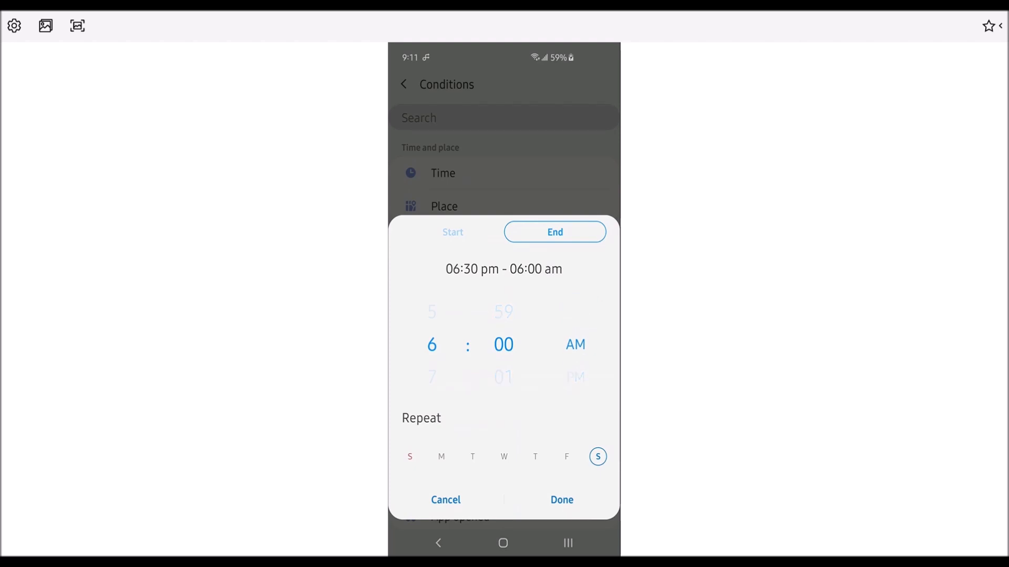
pyautogui.click(441, 456)
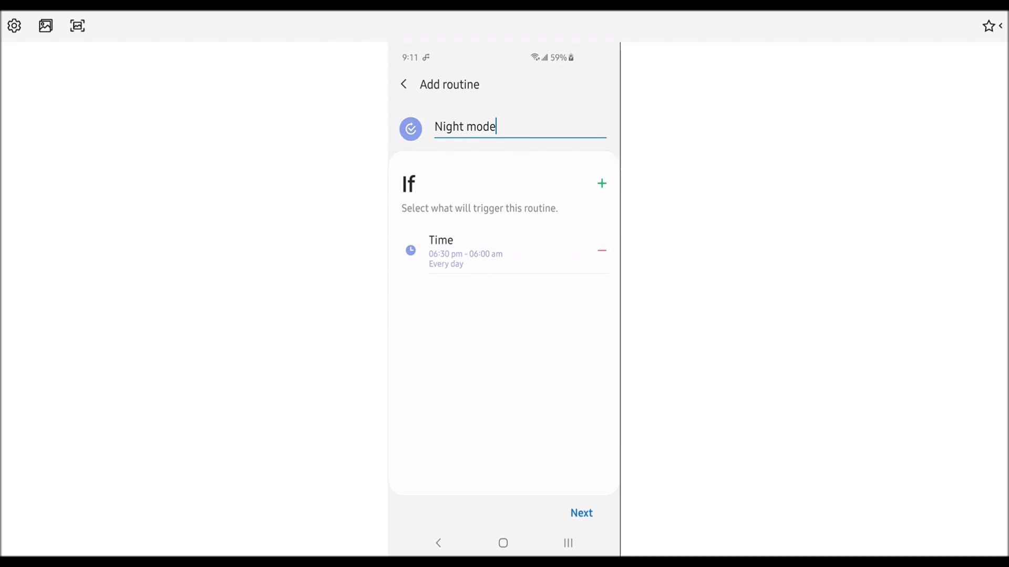
# Add a second If condition: Bluetooth device connected to SONATA
pyautogui.click(601, 183)
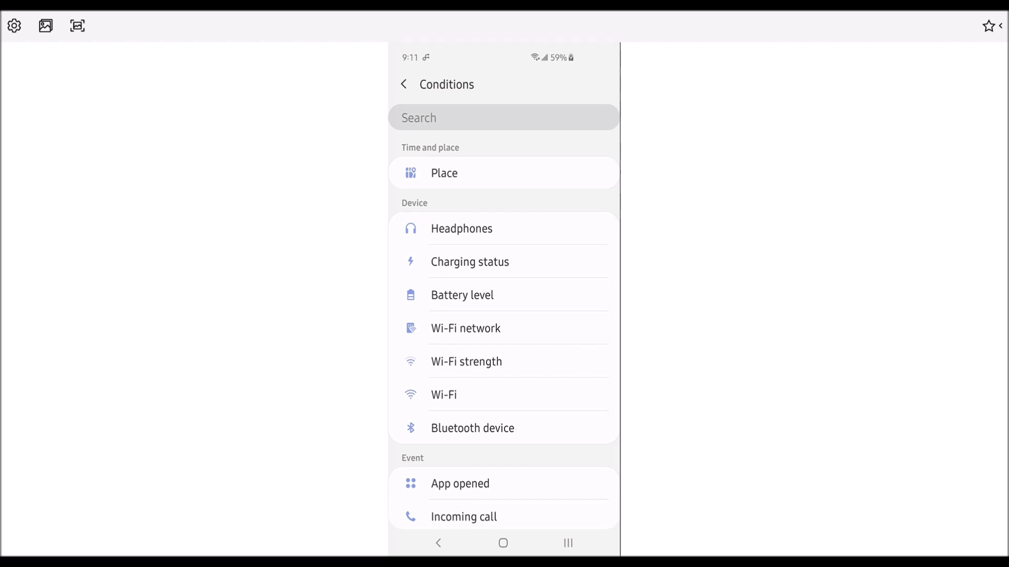
pyautogui.click(472, 428)
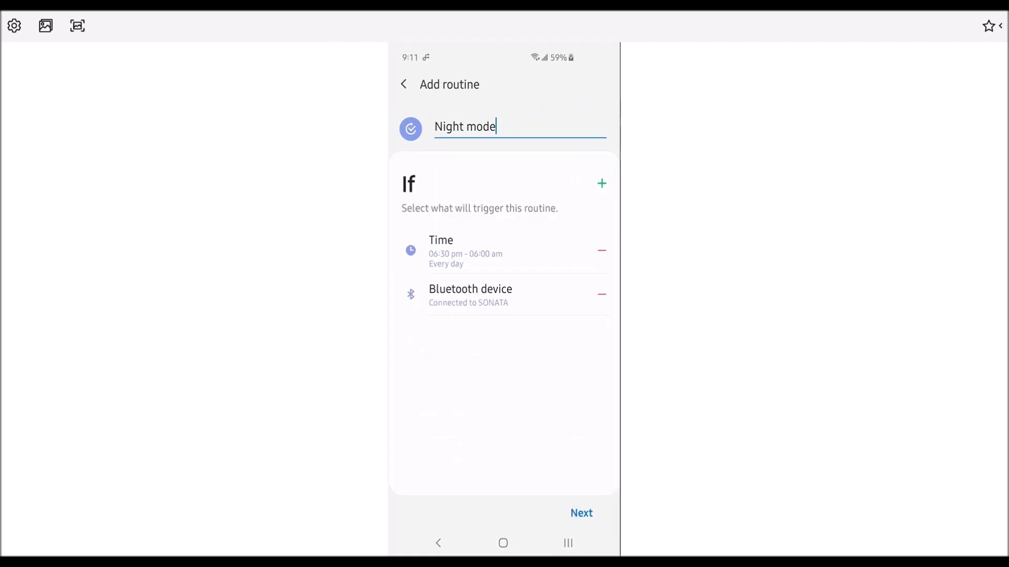
# Add a third If condition: Charging status set to Charging
pyautogui.click(601, 183)
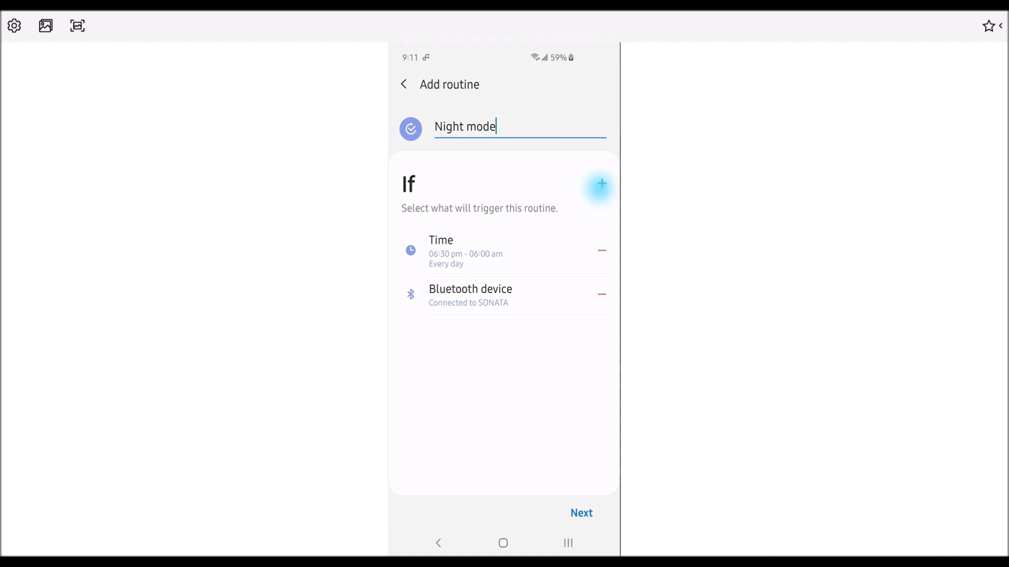
pyautogui.click(601, 184)
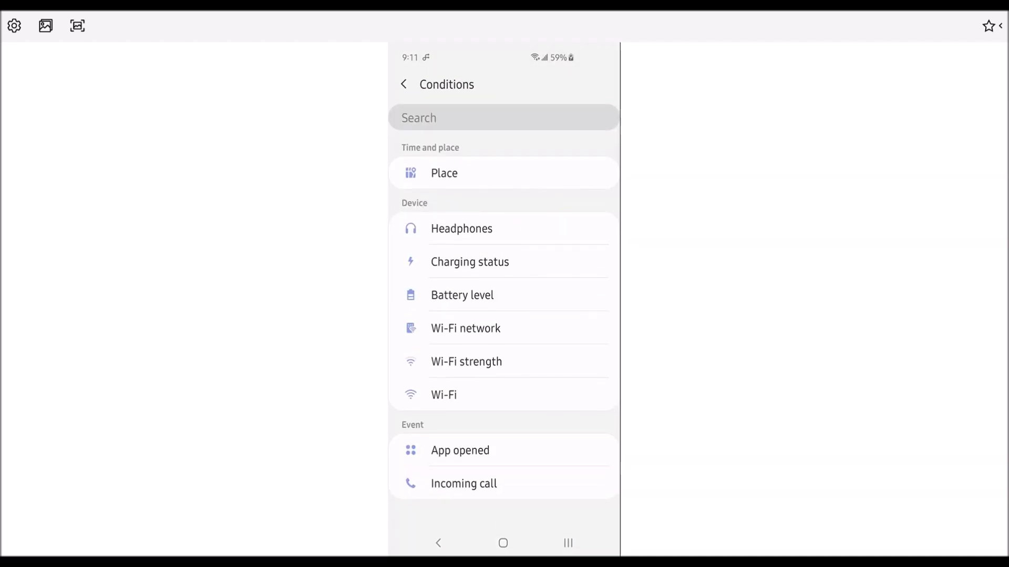
pyautogui.click(442, 263)
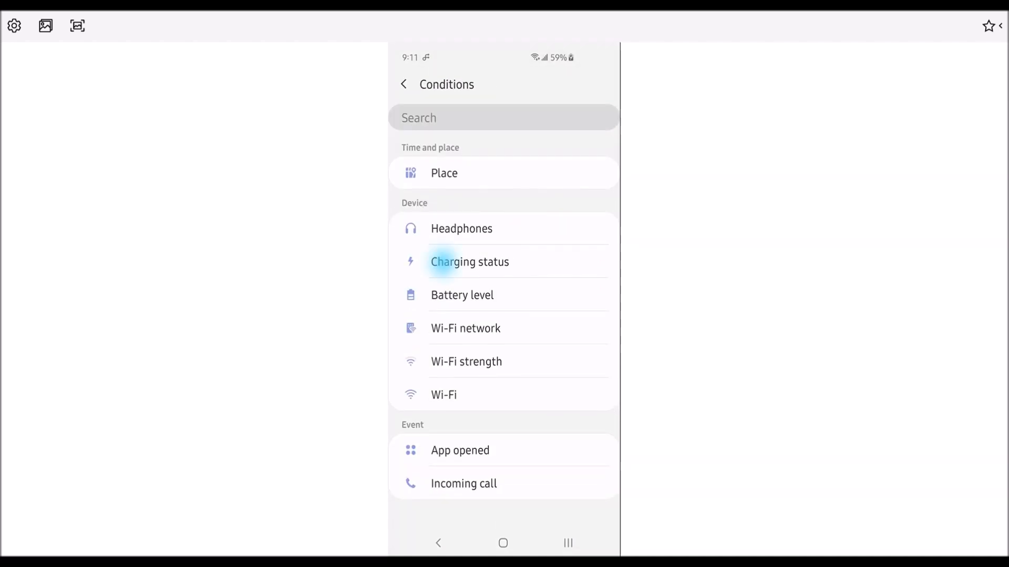
pyautogui.click(470, 261)
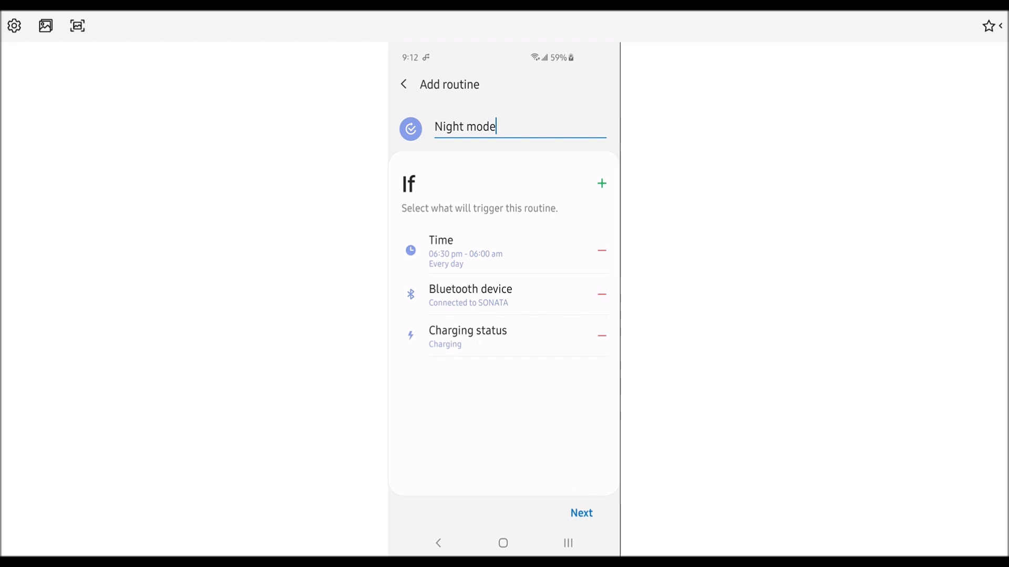
# Set the routine's action to Night mode On from the Actions list
pyautogui.click(582, 512)
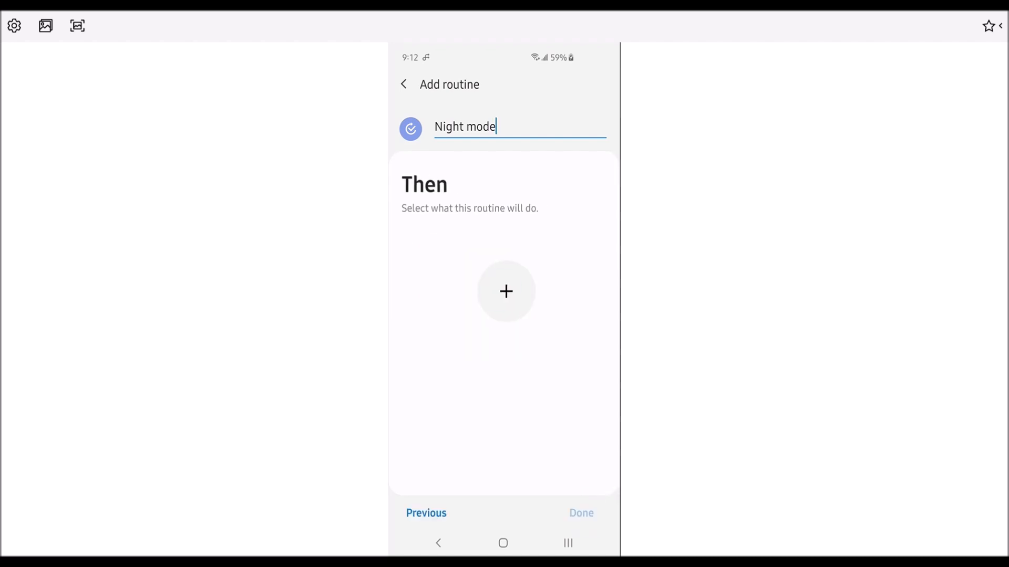
pyautogui.click(506, 292)
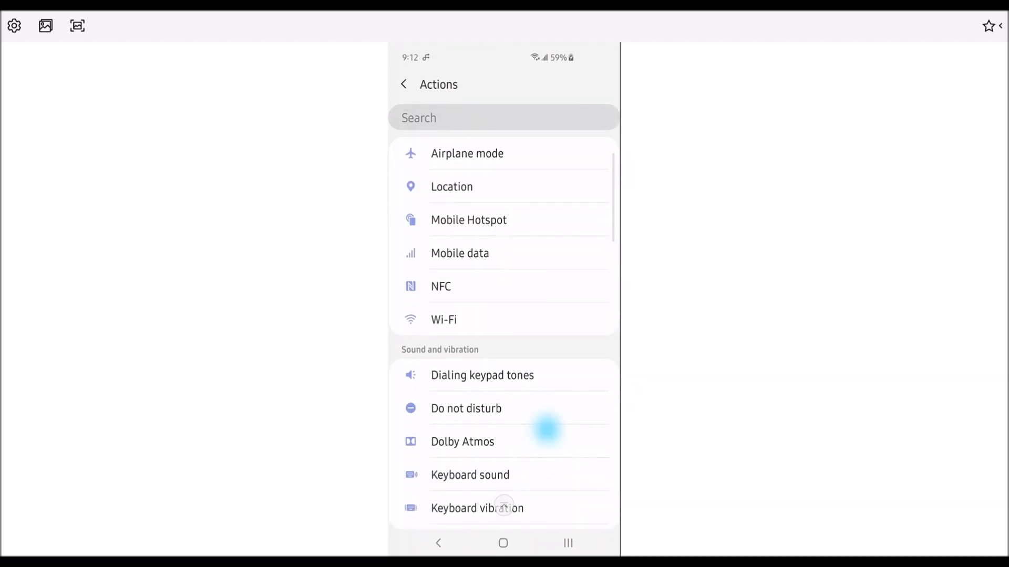
pyautogui.scroll(-3)
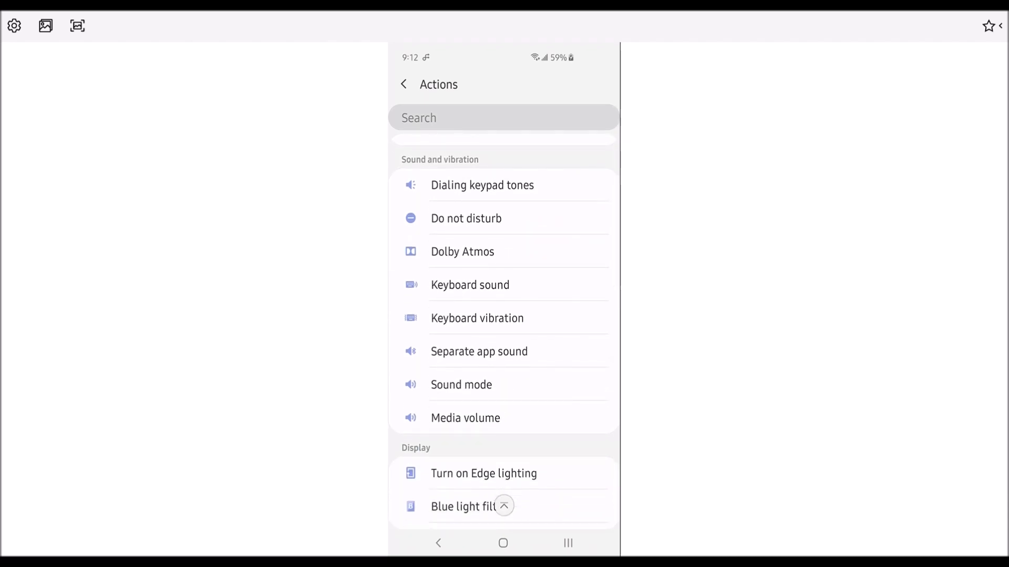
pyautogui.scroll(-3)
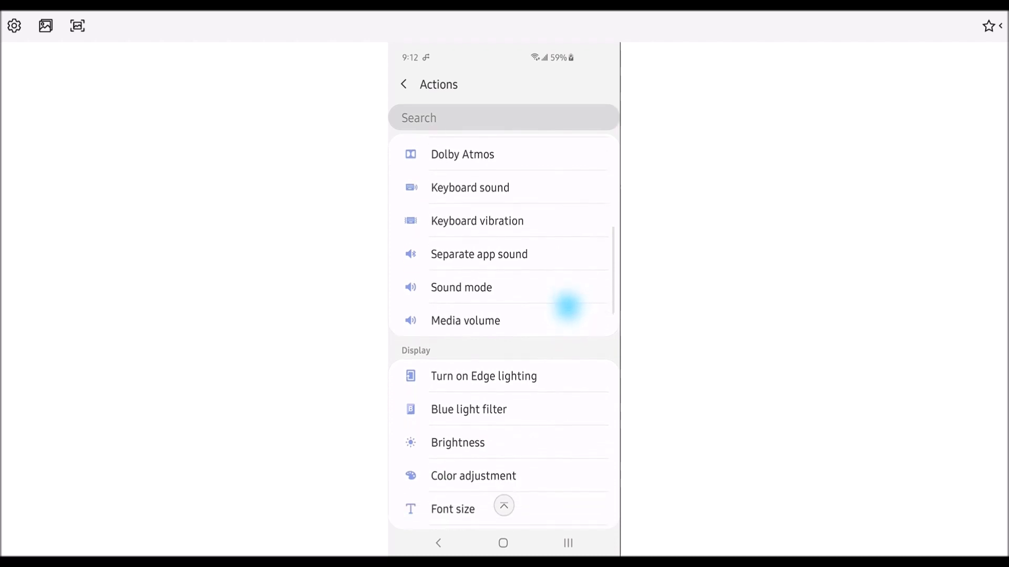
pyautogui.scroll(-3)
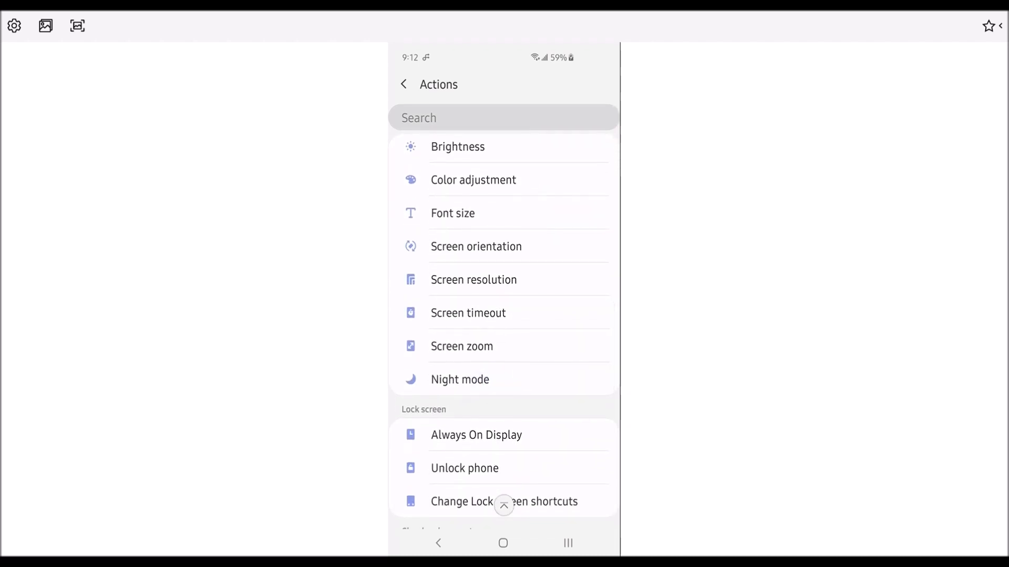
pyautogui.click(460, 381)
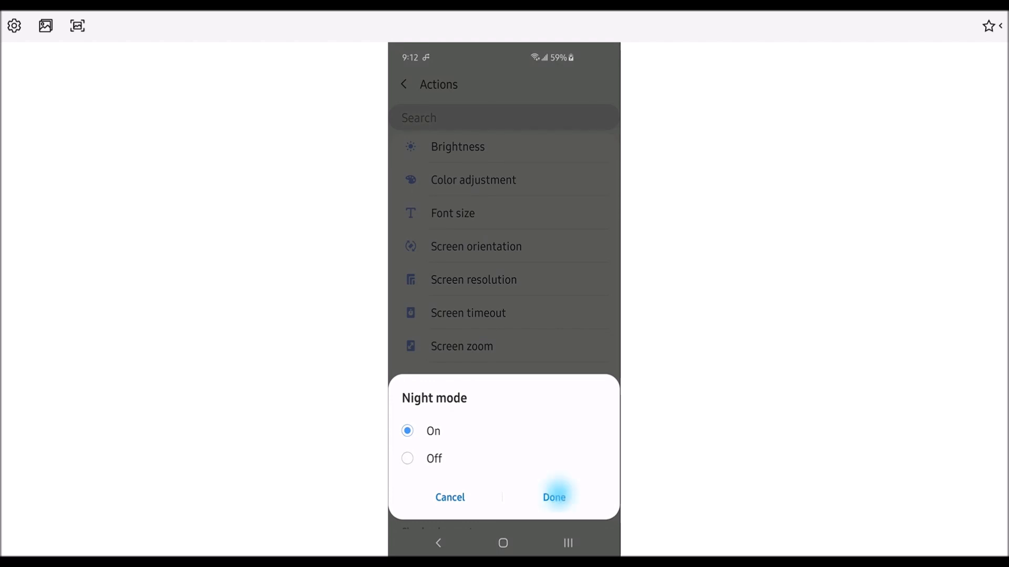
pyautogui.click(554, 497)
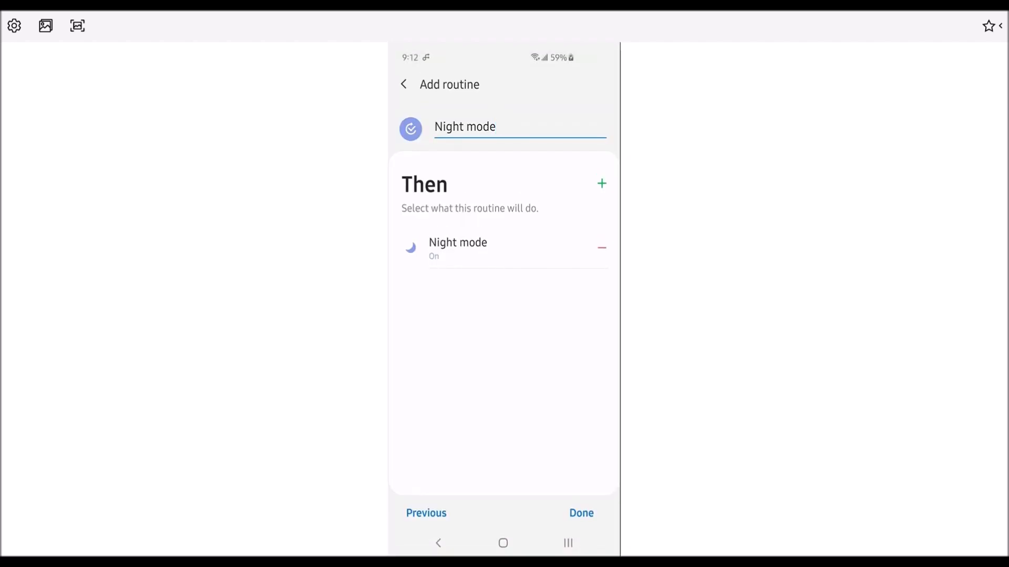
# Save the finished Night mode routine so it appears in My routines
pyautogui.click(580, 512)
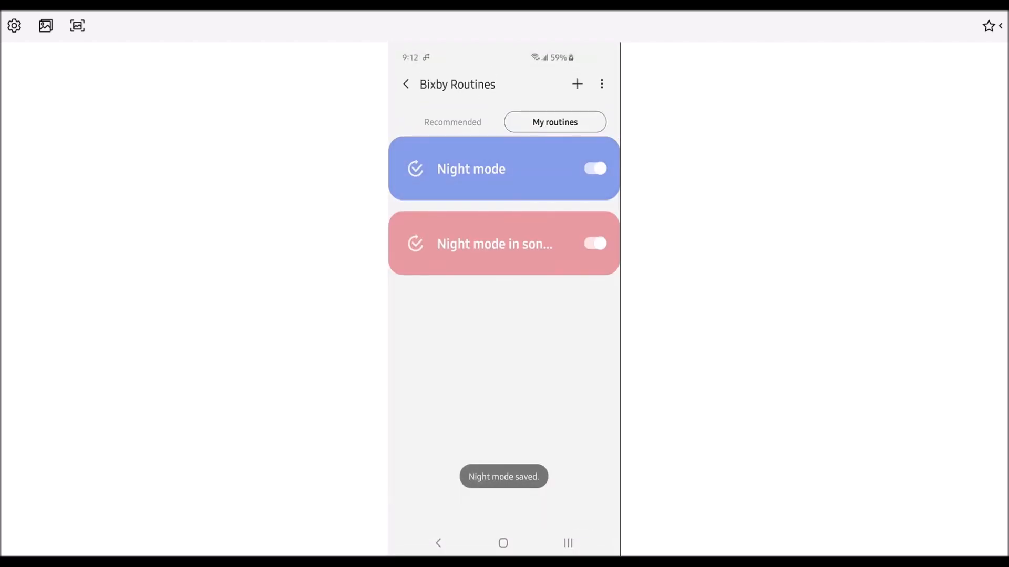